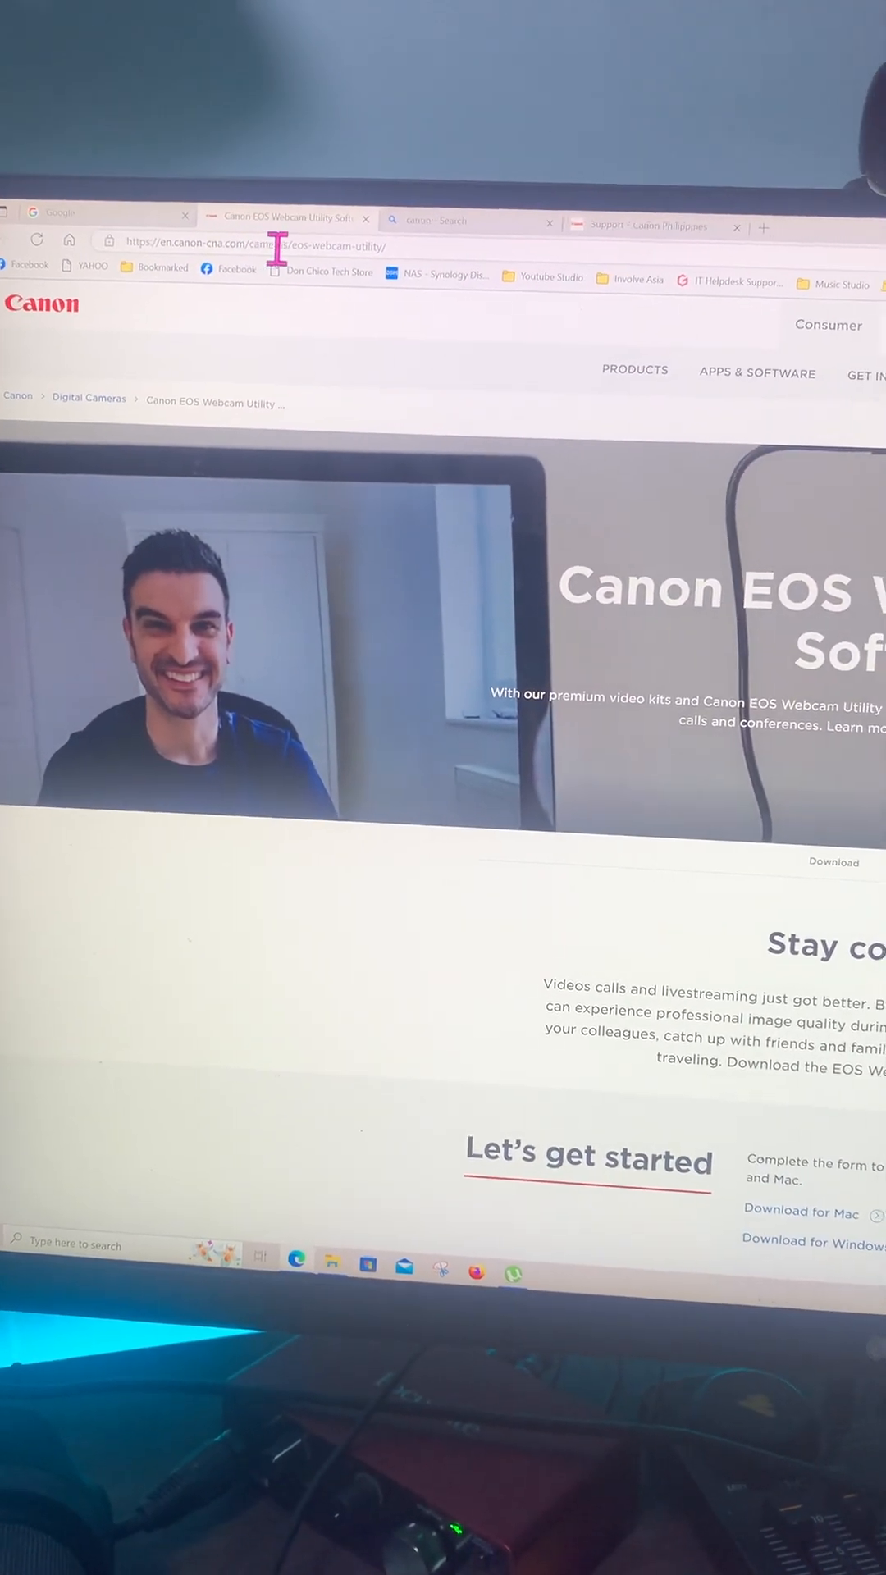
Search ph.canon support for the EOS M6 Mark II and show its drivers and software downloads
left_click(231, 244)
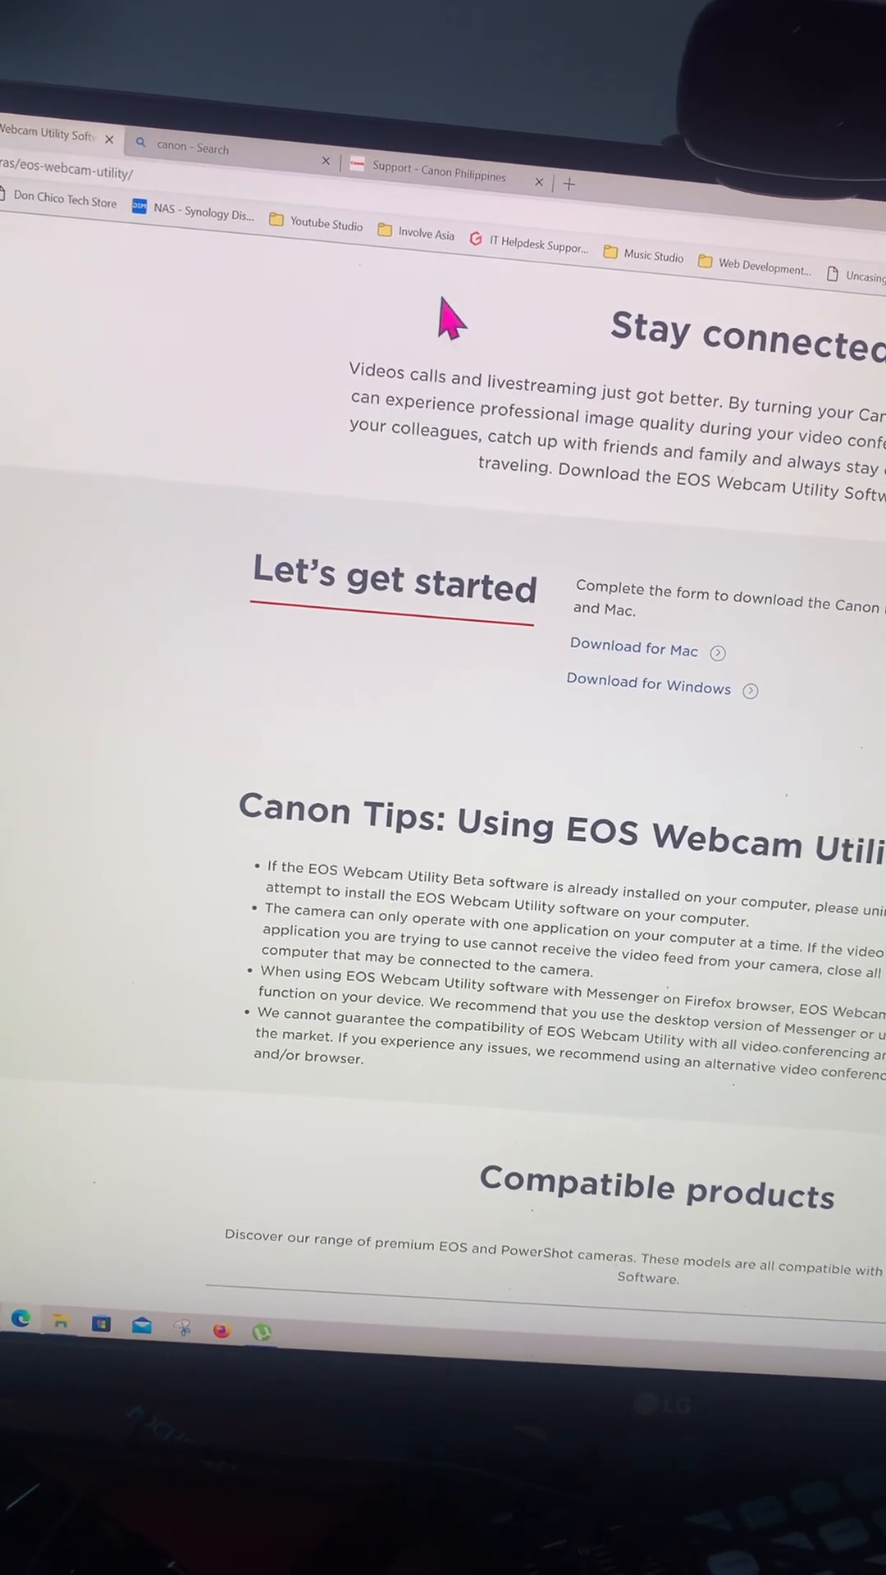
left_click(431, 177)
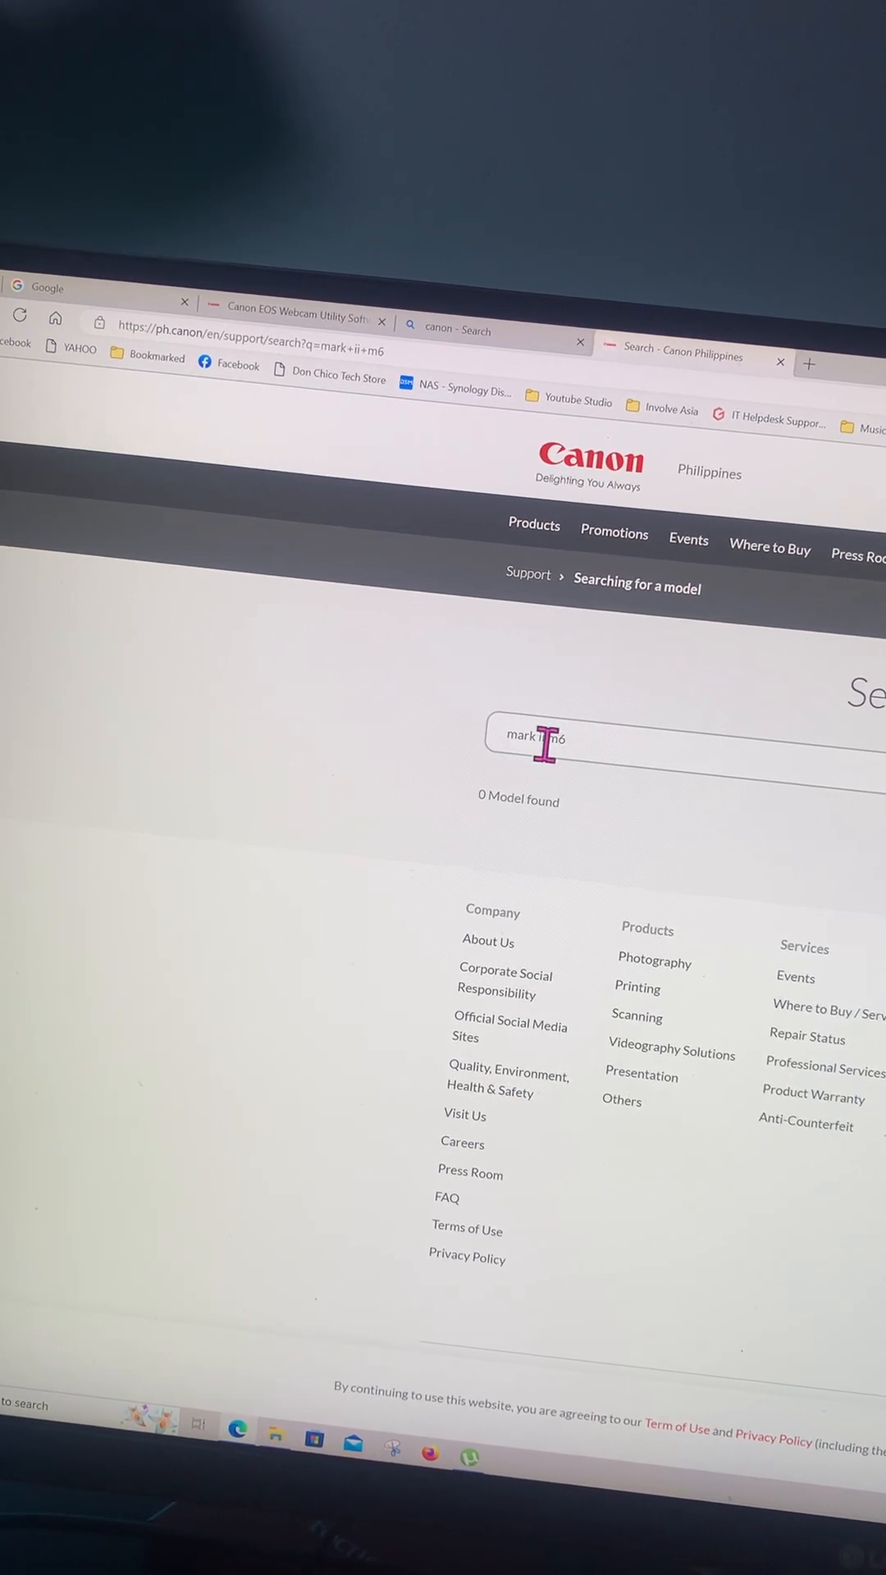
double_click(522, 735)
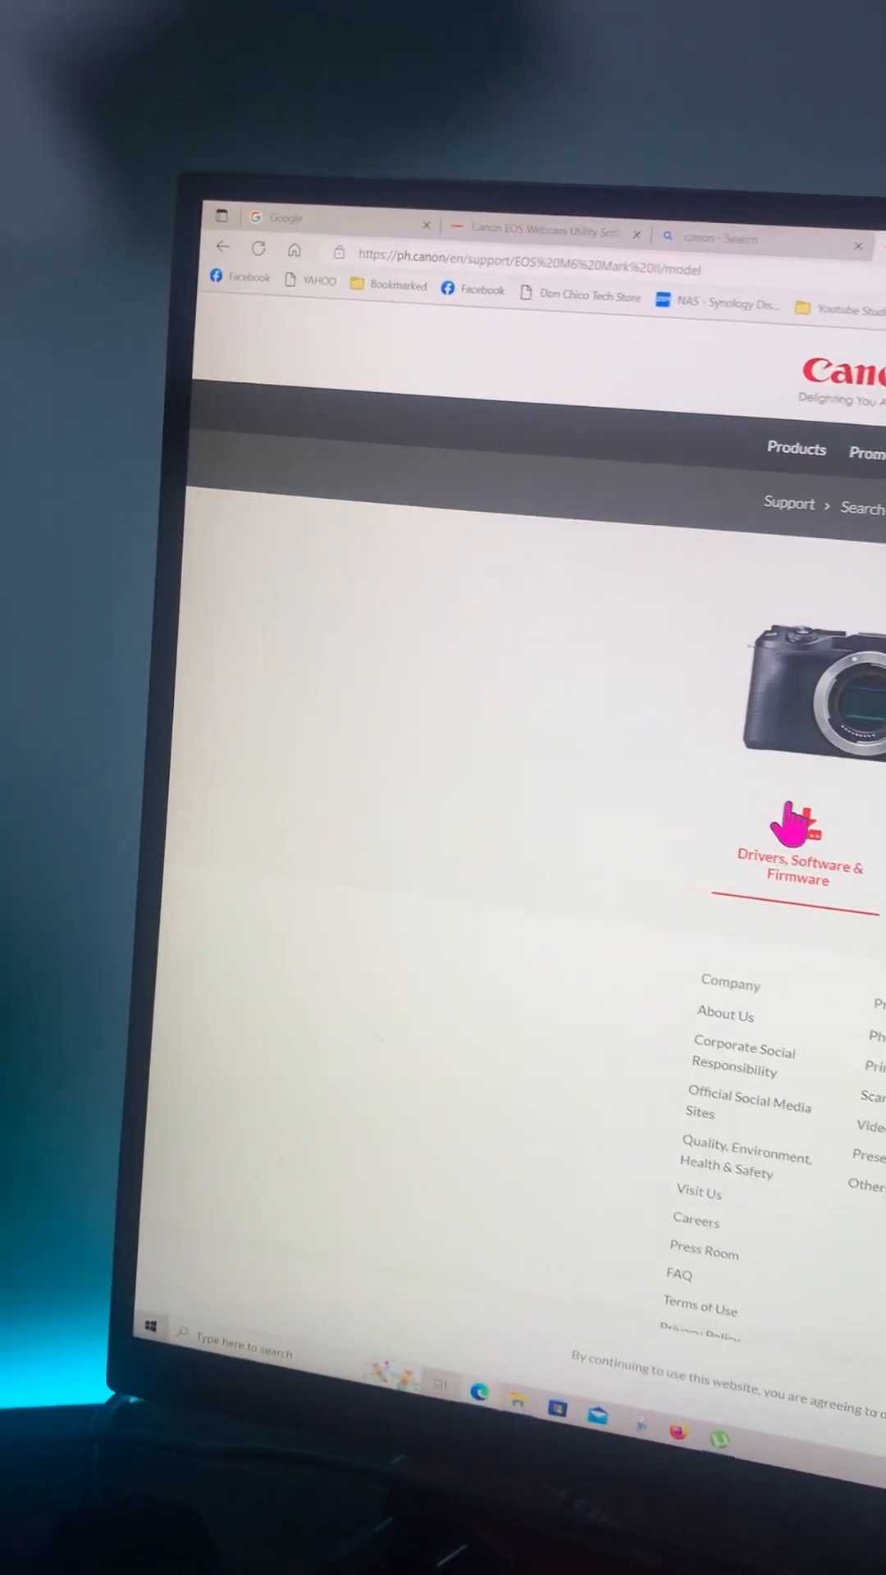
left_click(797, 841)
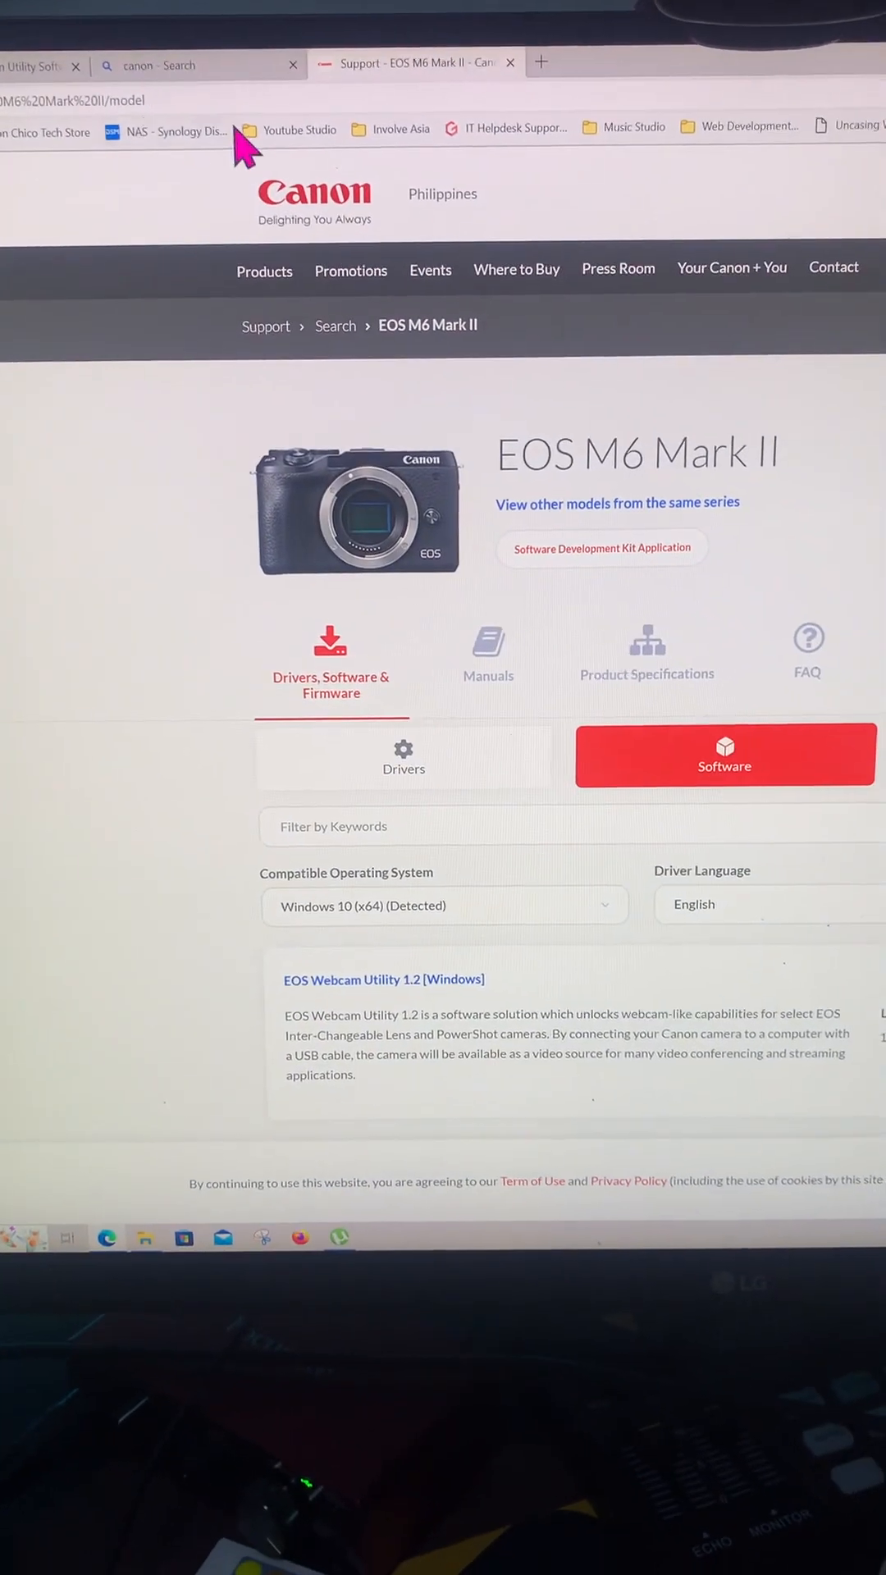
On usa.canon.com/support, dismiss the newsletter prompt and search for 'm6 mark ii'
left_click(198, 64)
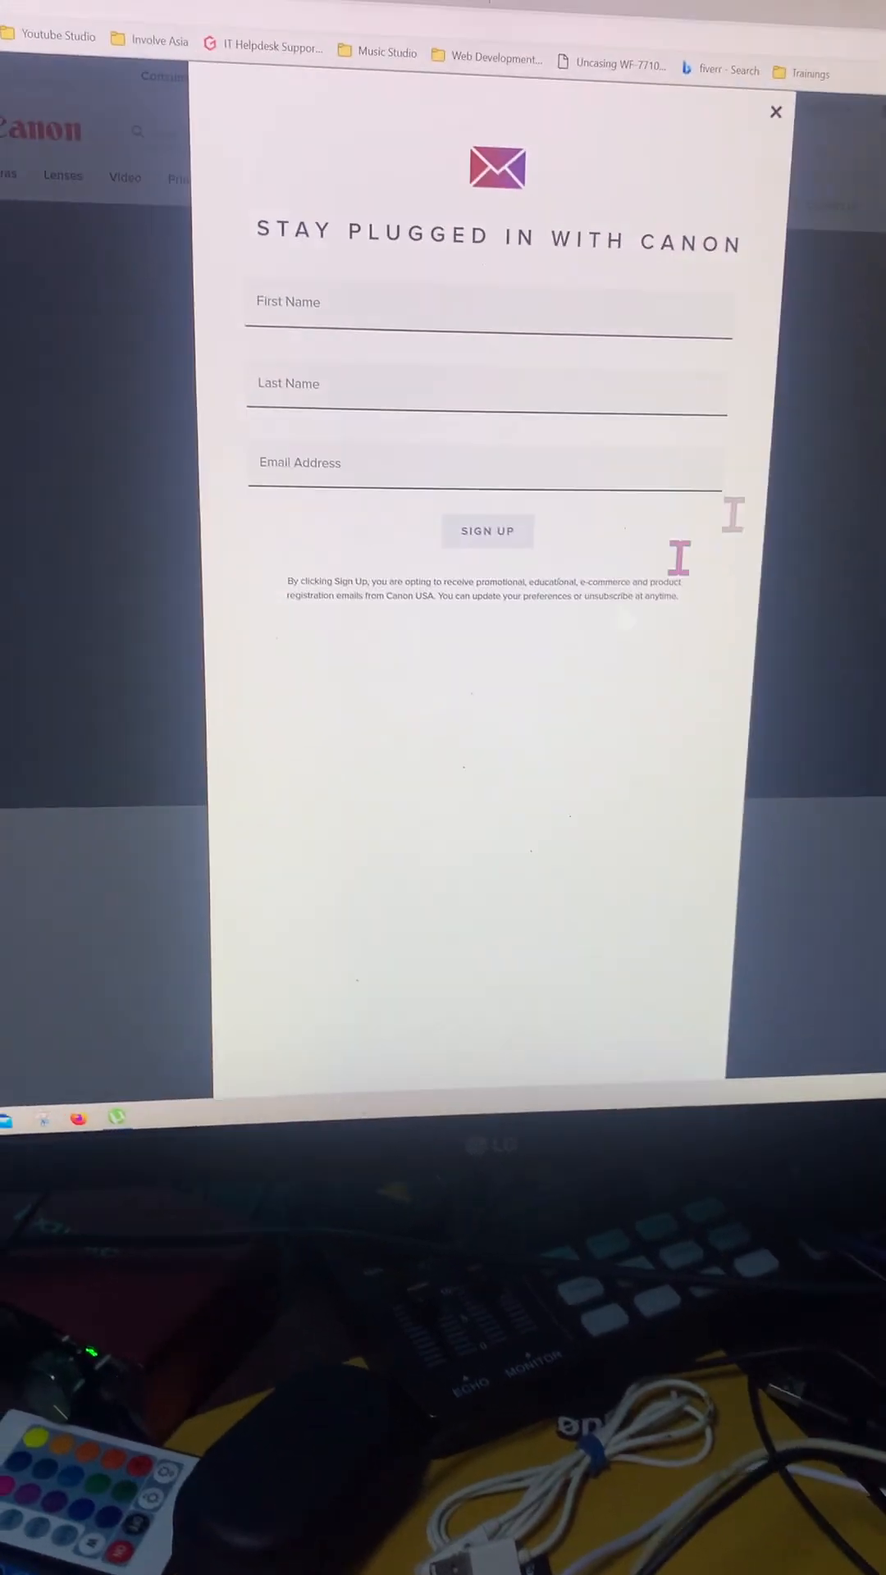
left_click(772, 111)
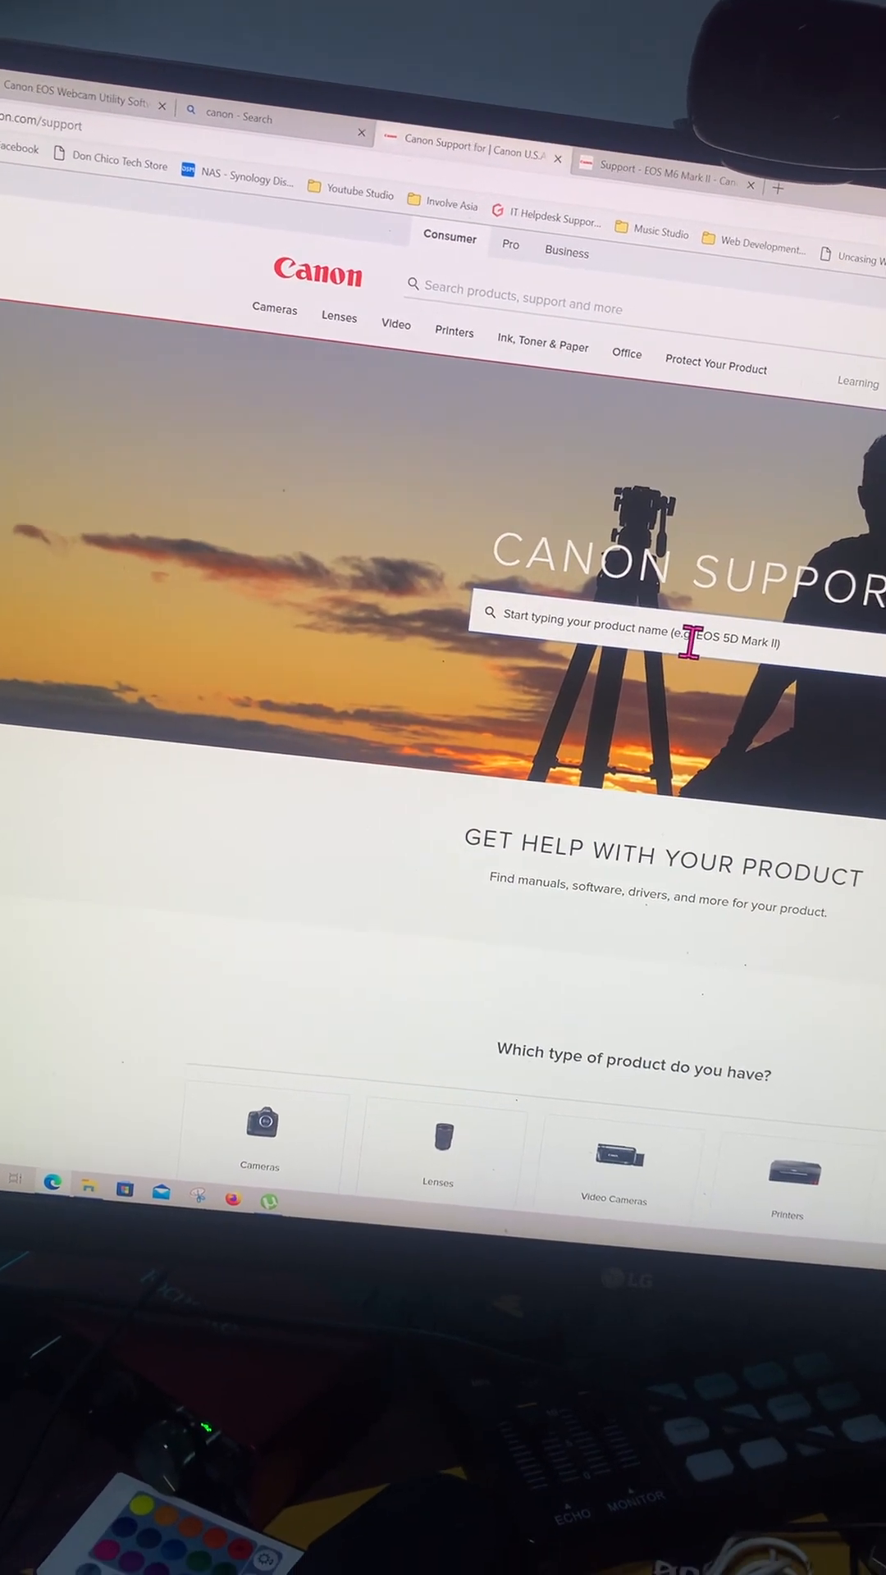
scroll("down", 3)
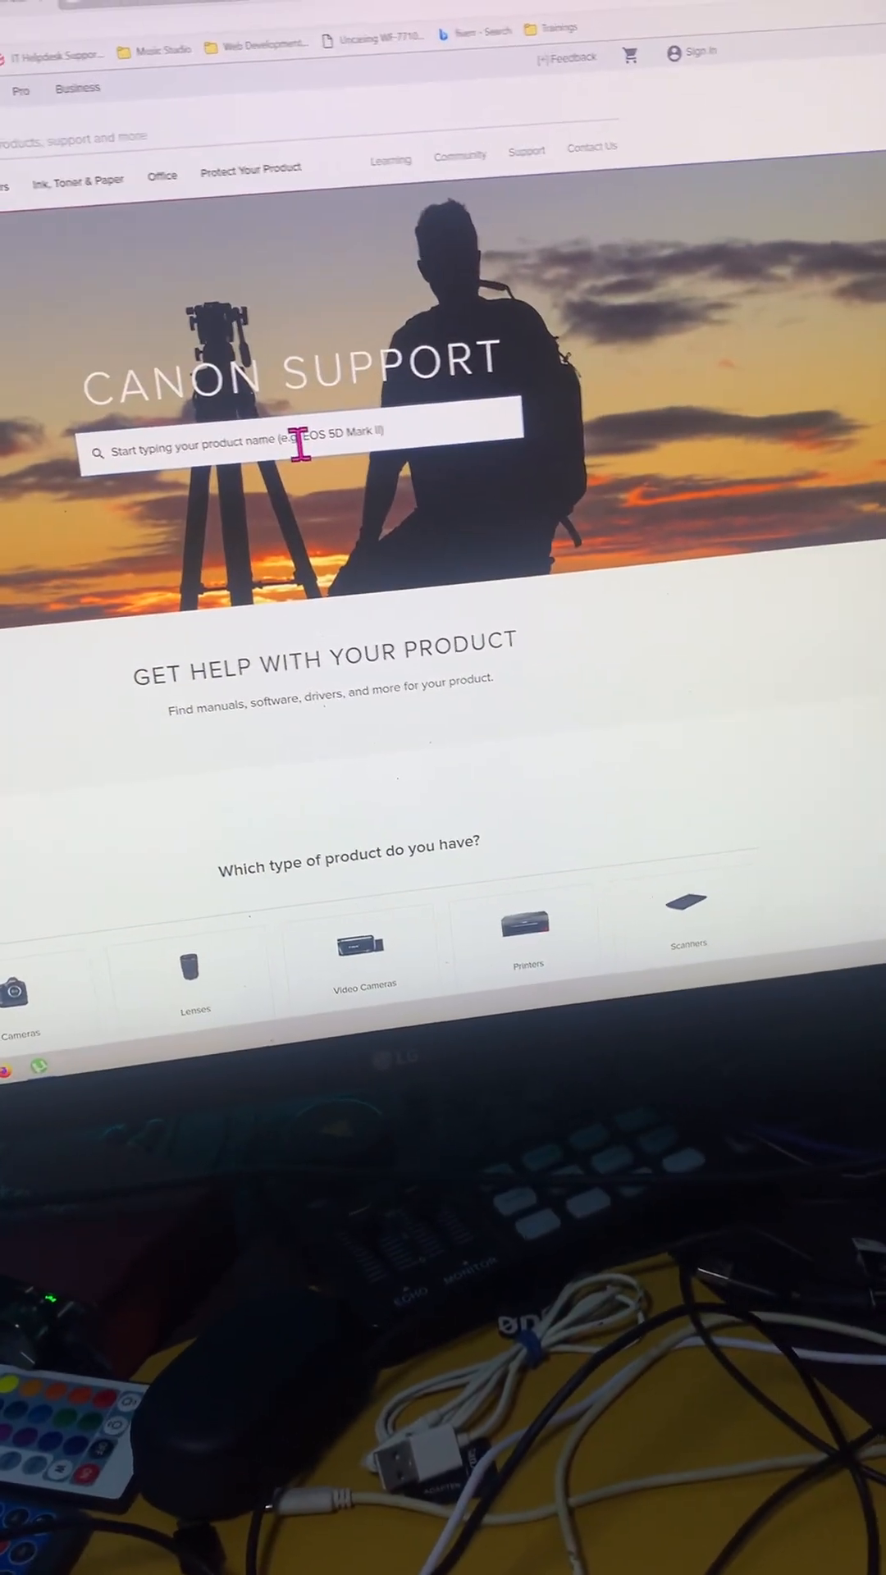
type("mar")
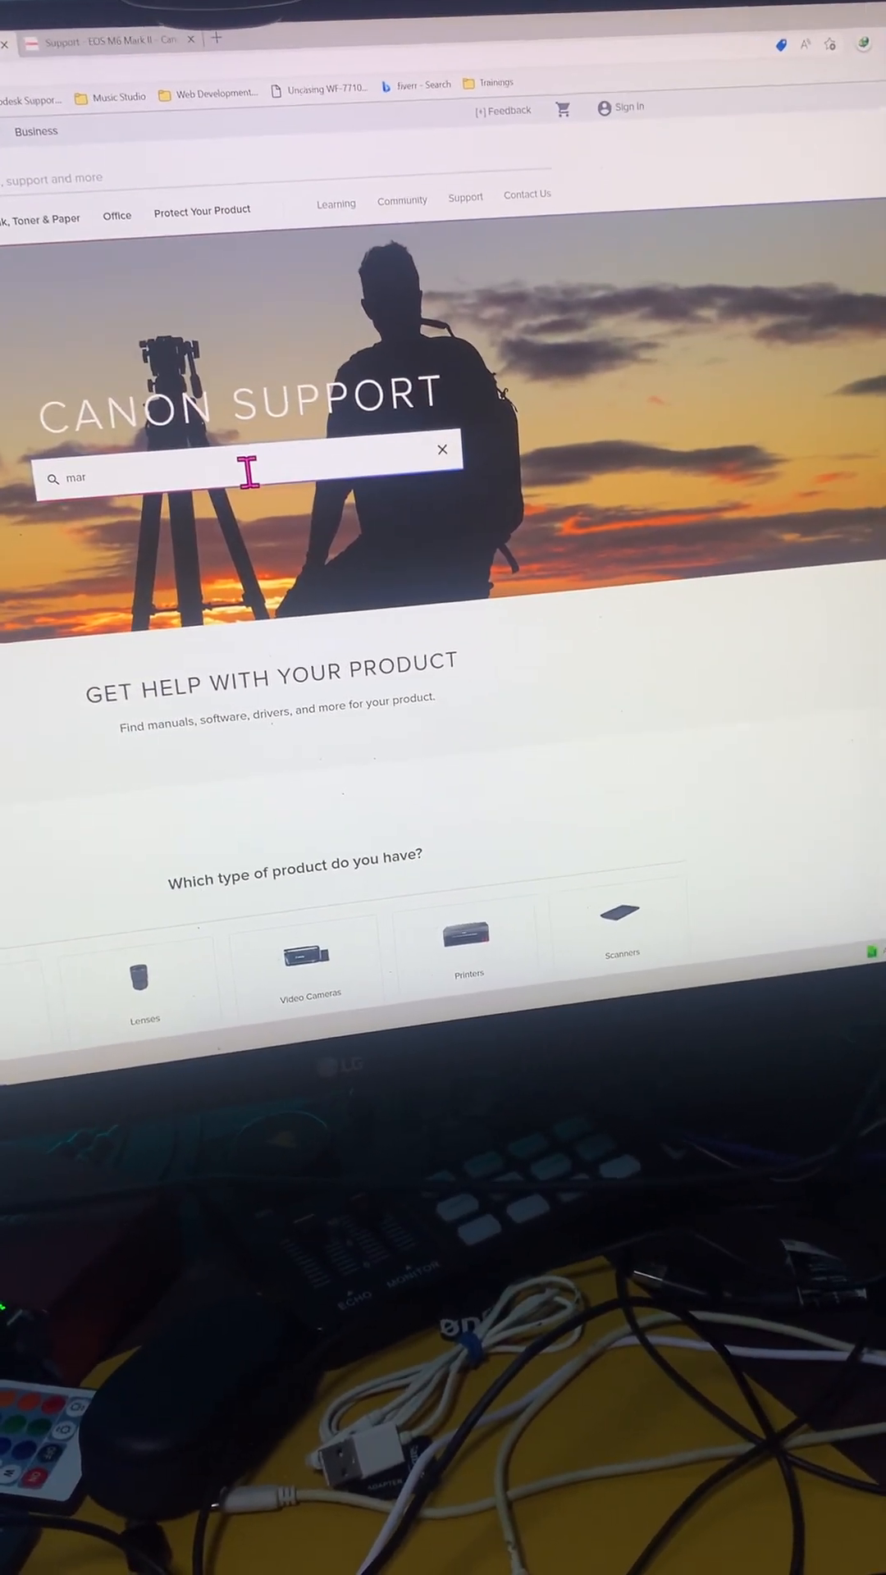
key("Backspace")
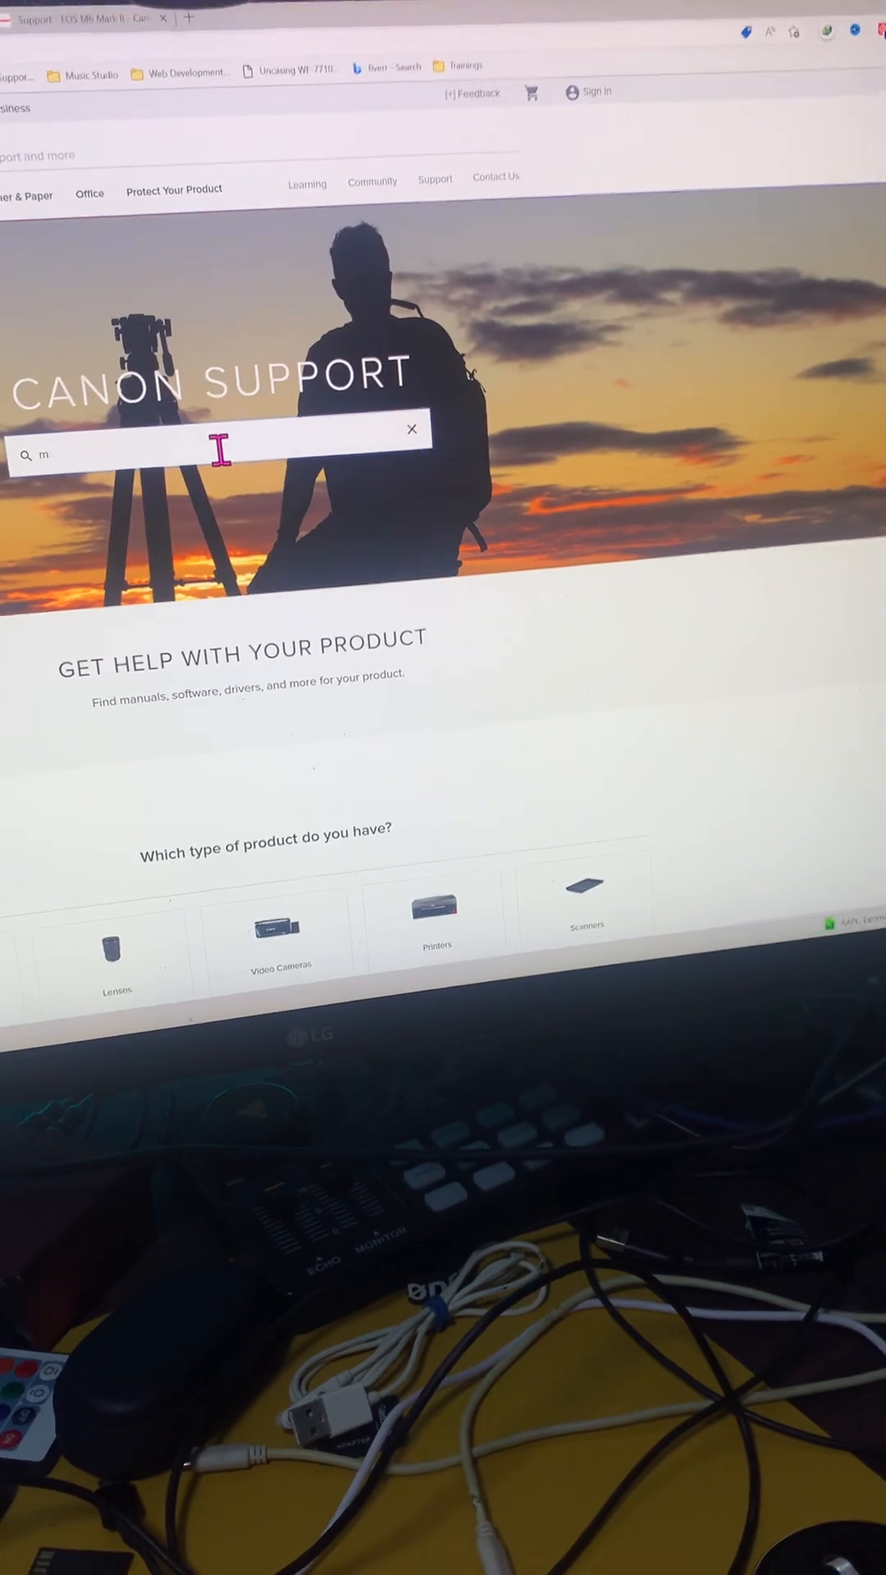
type("6 mark")
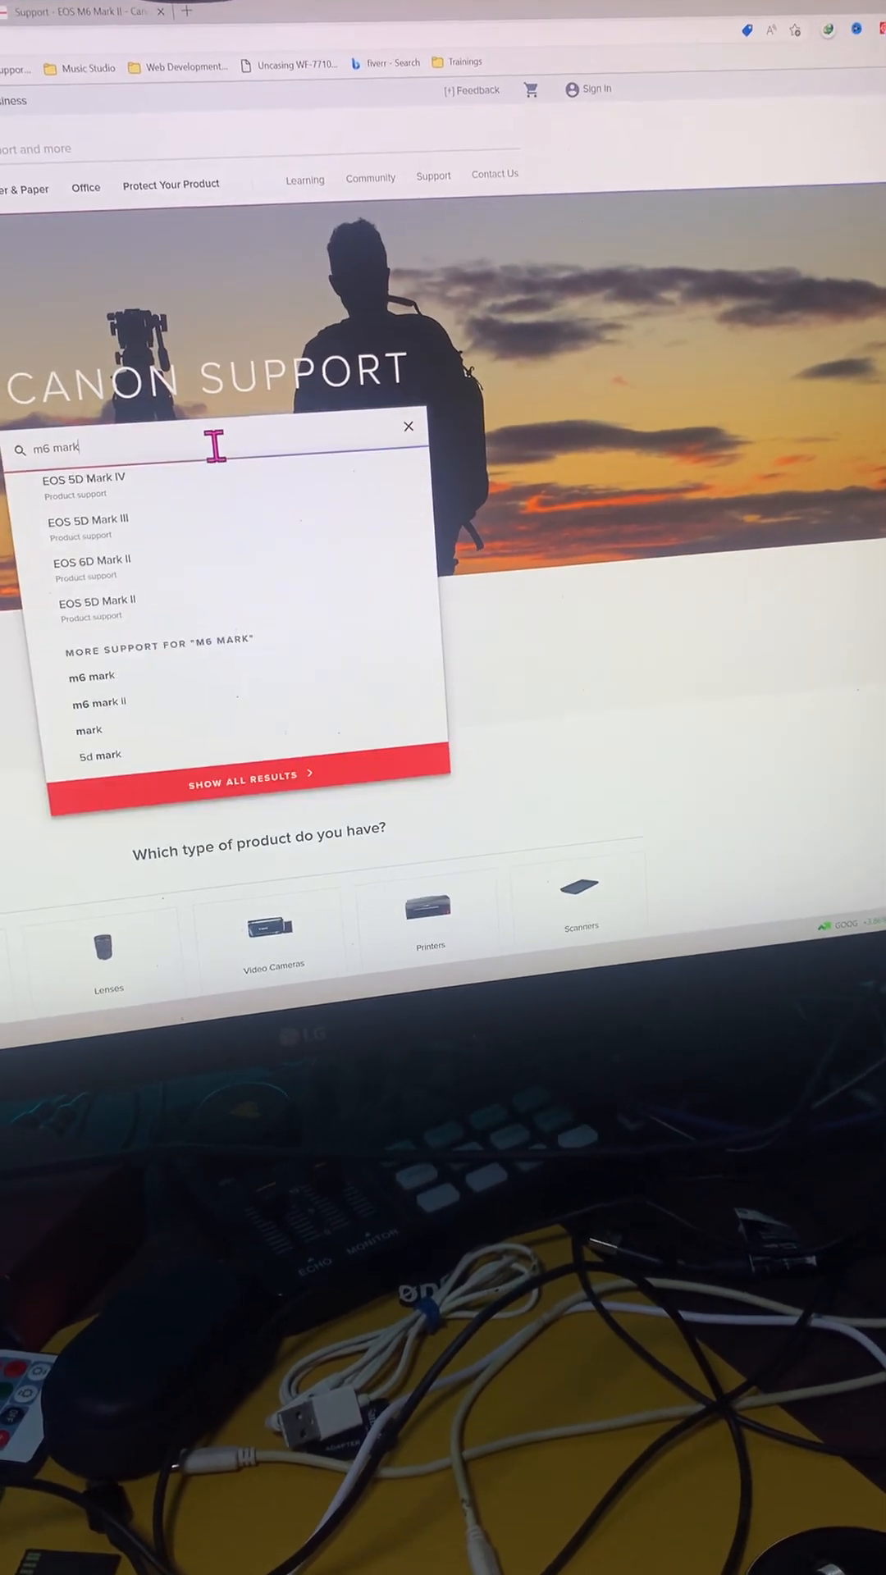
type("ii")
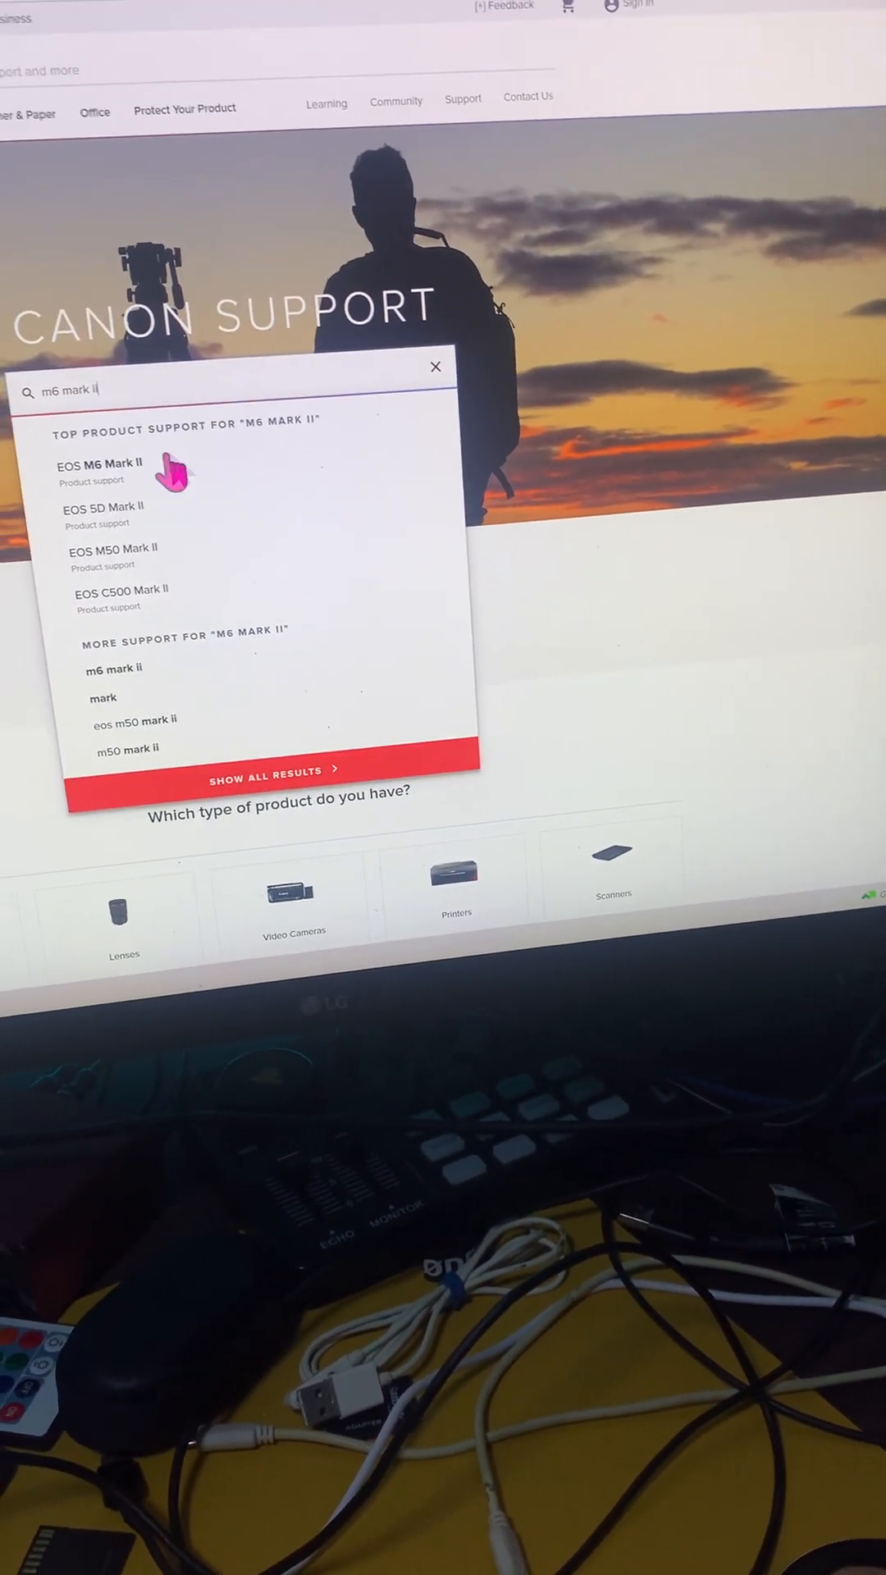
Choose EOS M6 Mark II and scroll to its Software & Drivers with EOS Webcam Utility 1.2
left_click(99, 464)
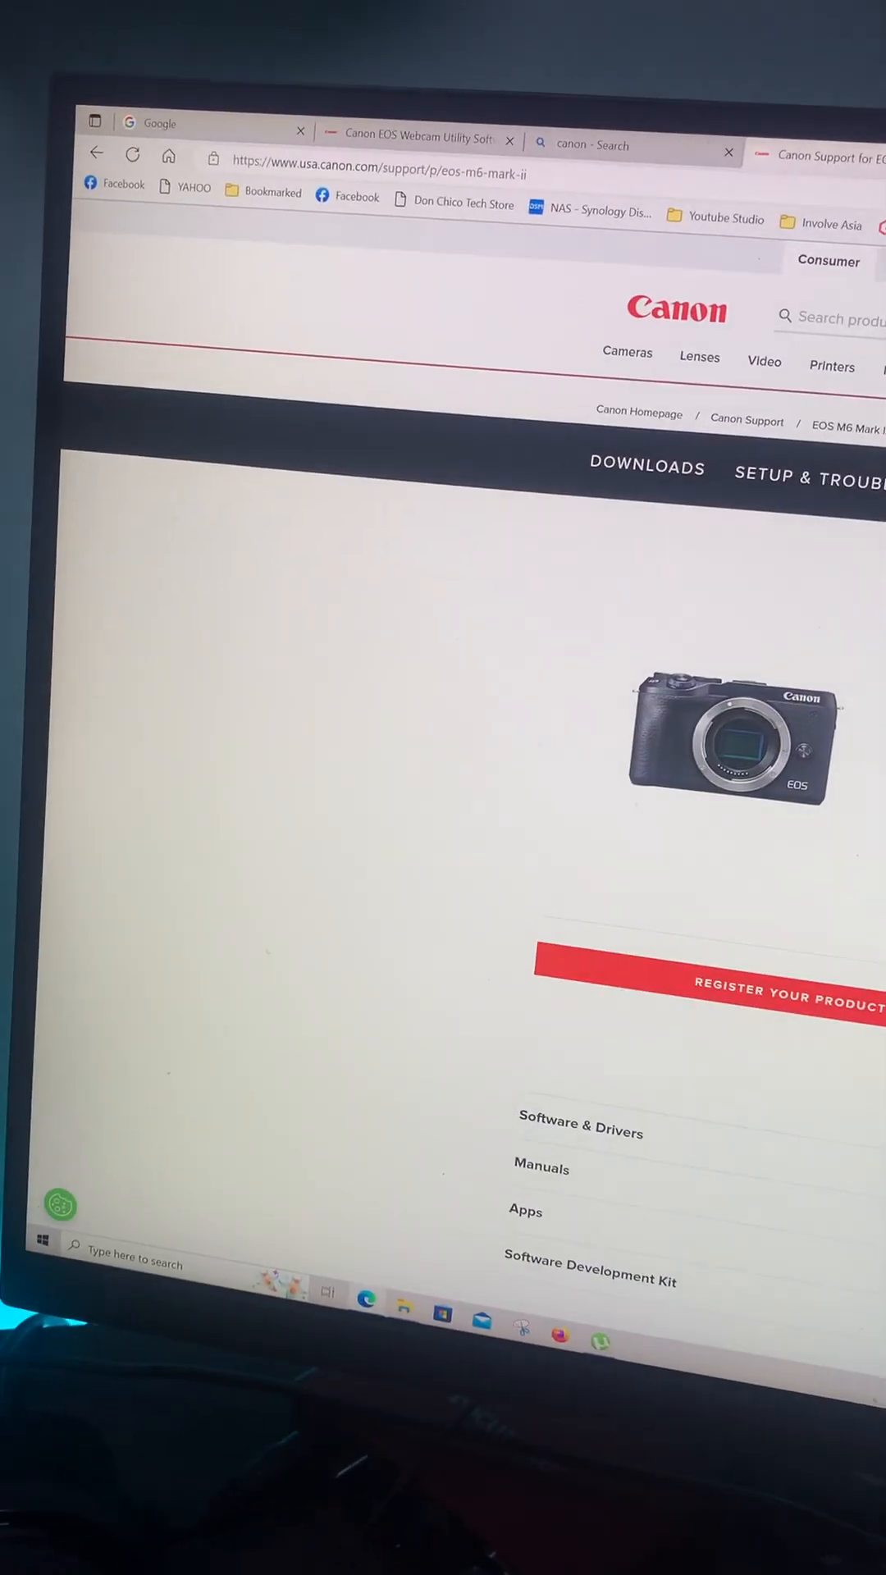
scroll("down", 3)
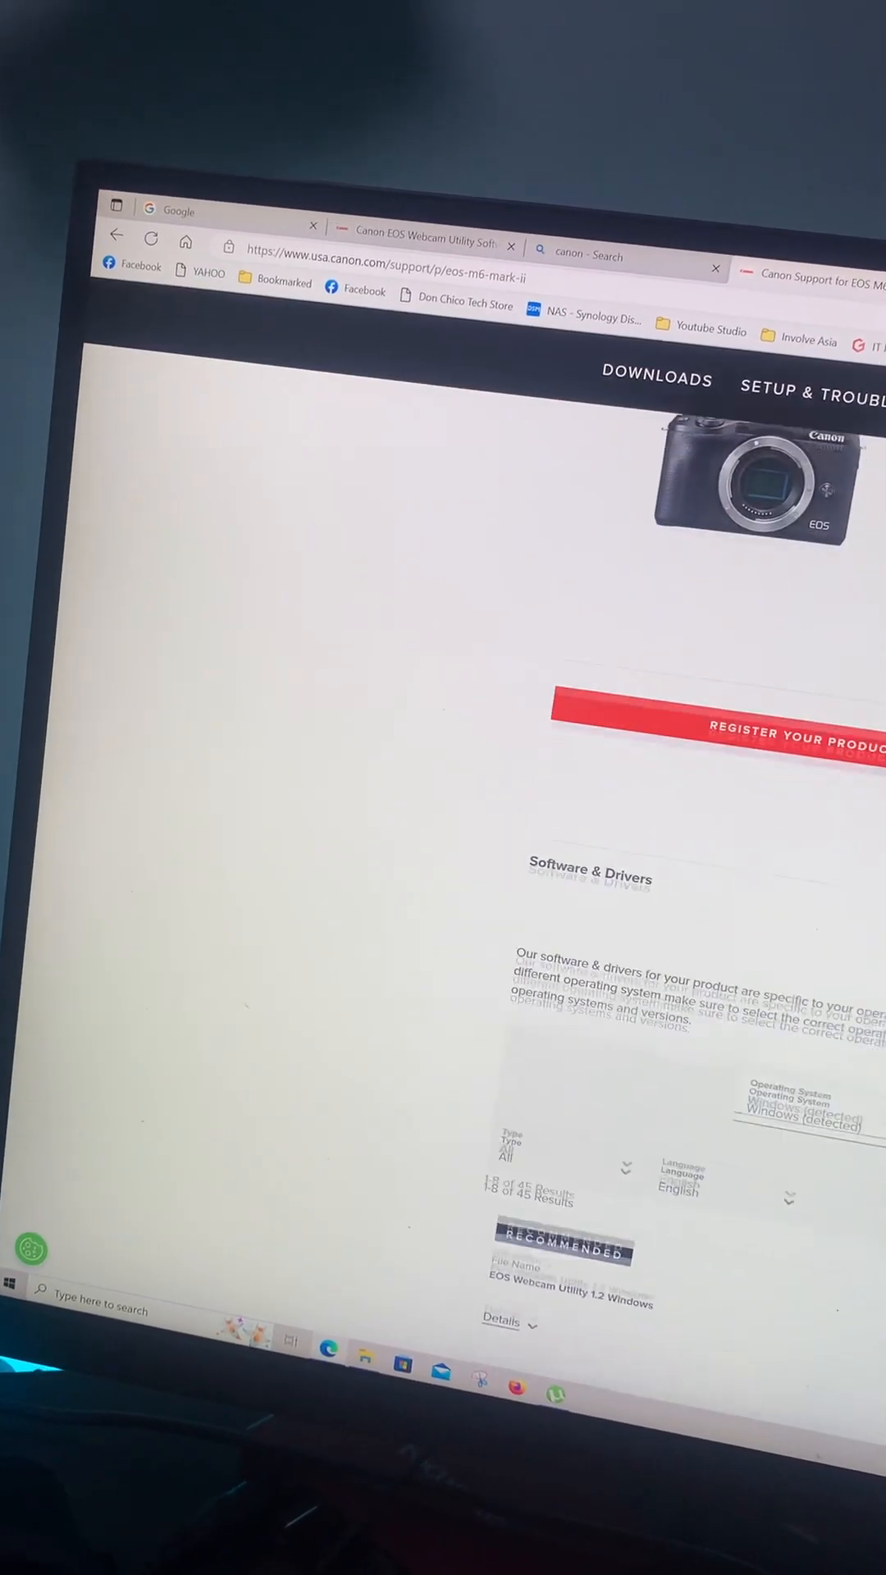